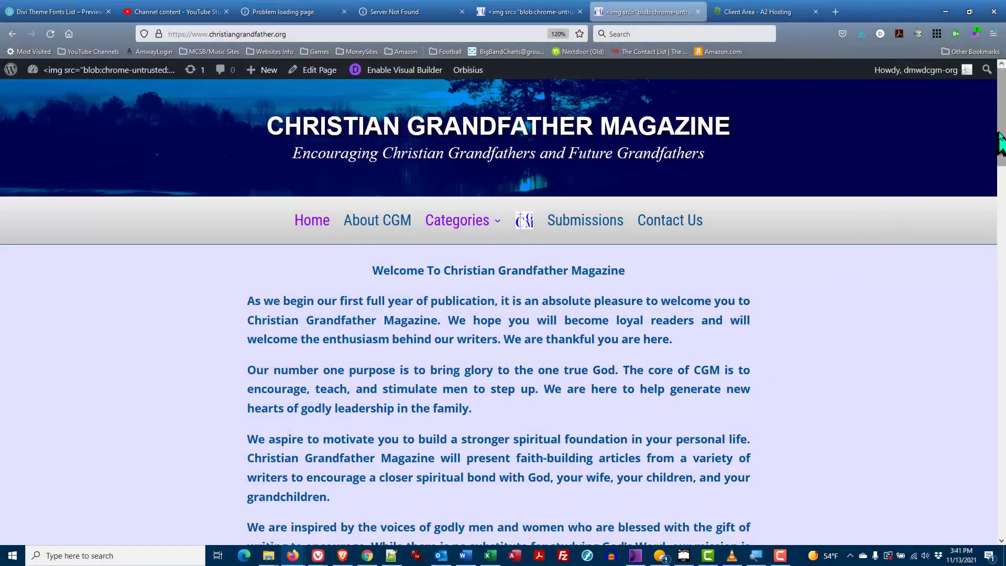
# Navigate to the Contact Us page from the site's main navigation menu.
pyautogui.scroll(-3)
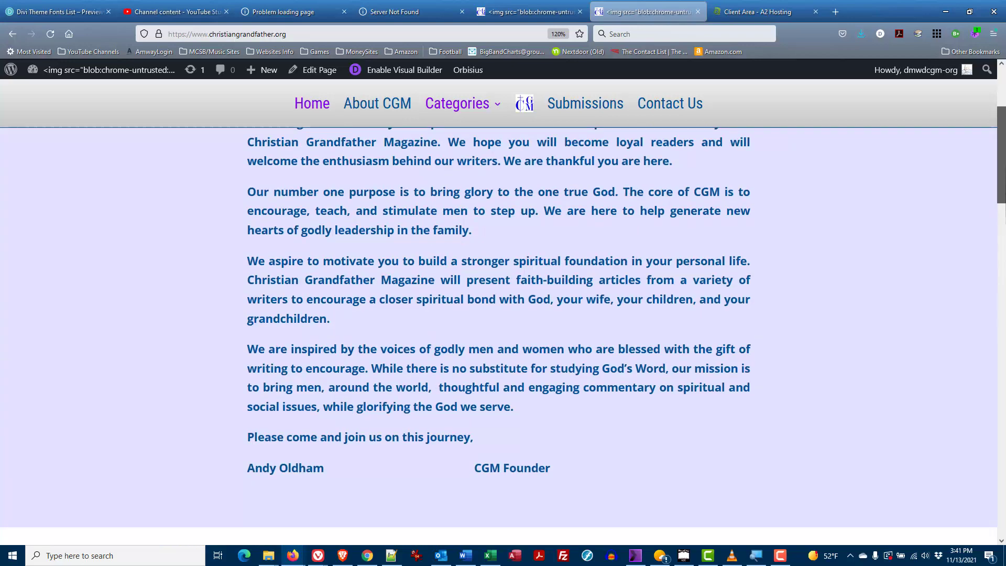
pyautogui.scroll(3)
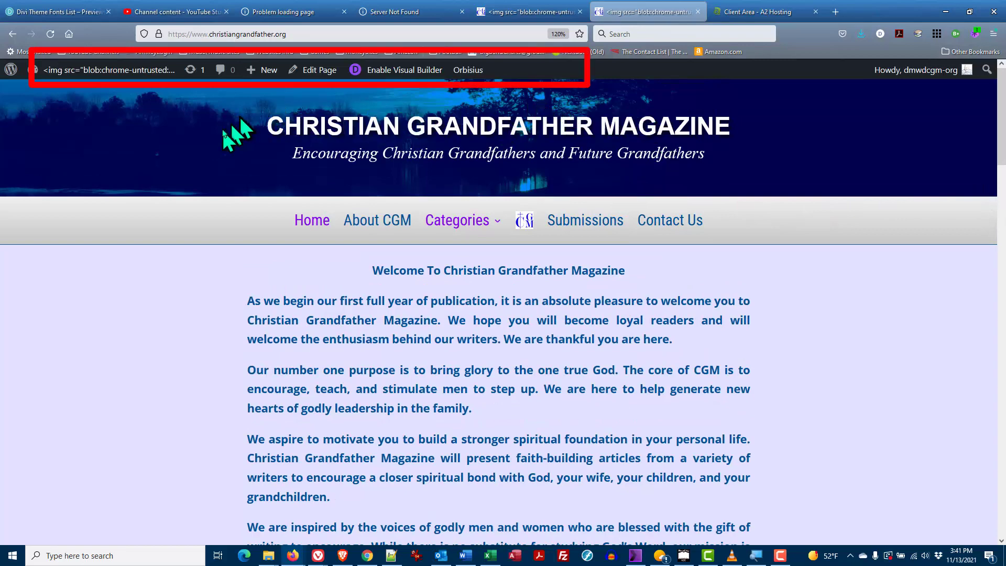
pyautogui.moveTo(311, 96)
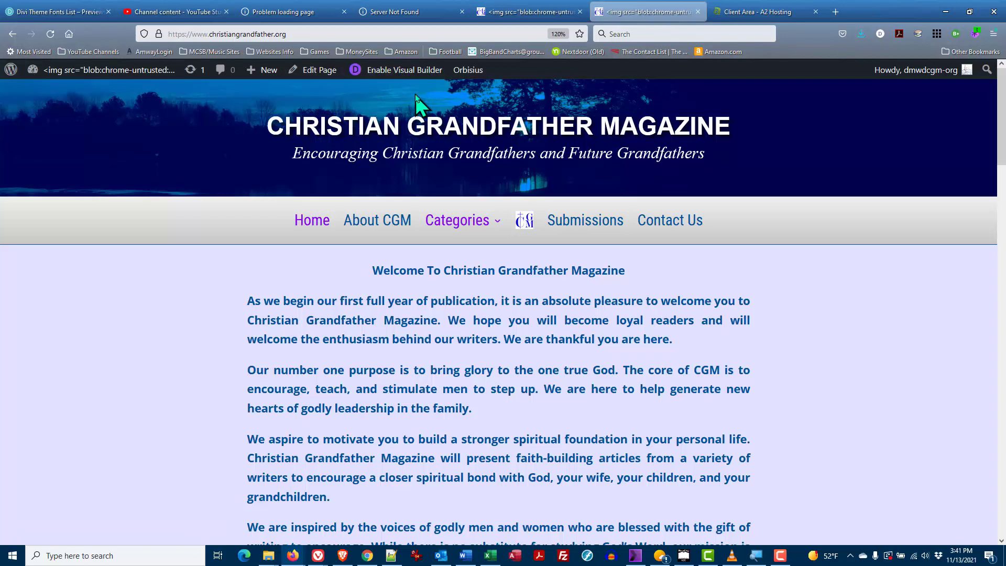
pyautogui.moveTo(371, 118)
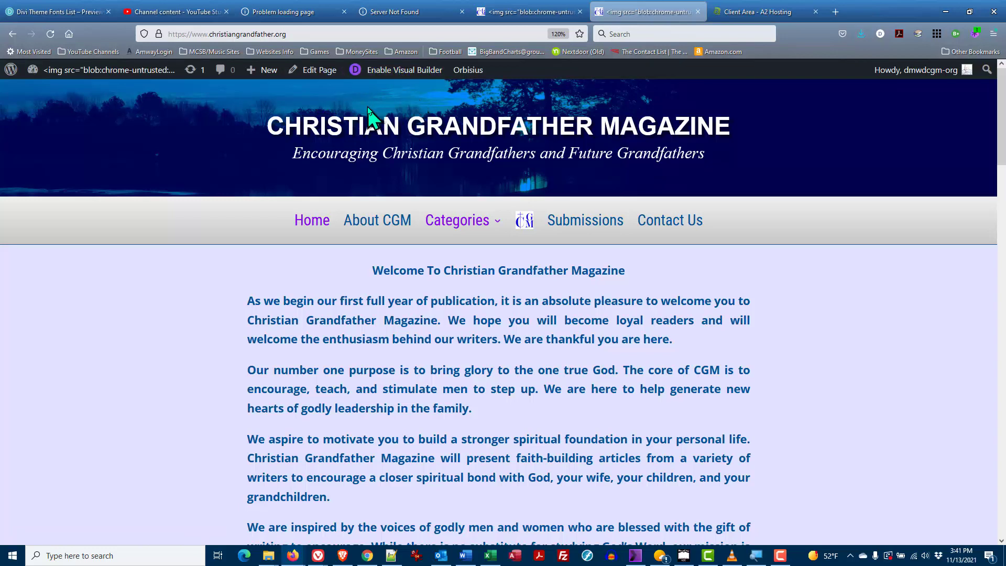
pyautogui.moveTo(233, 160)
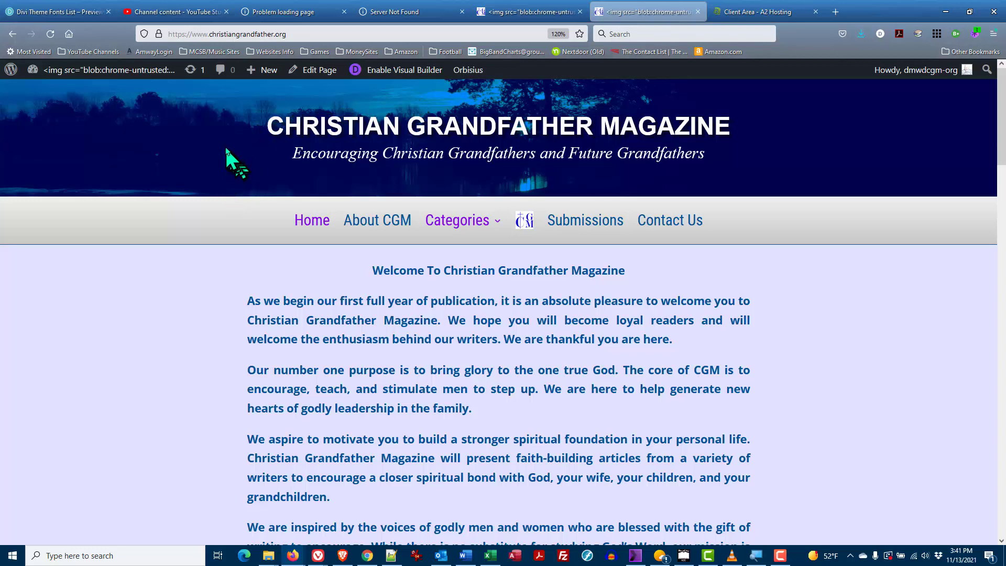
pyautogui.moveTo(667, 154)
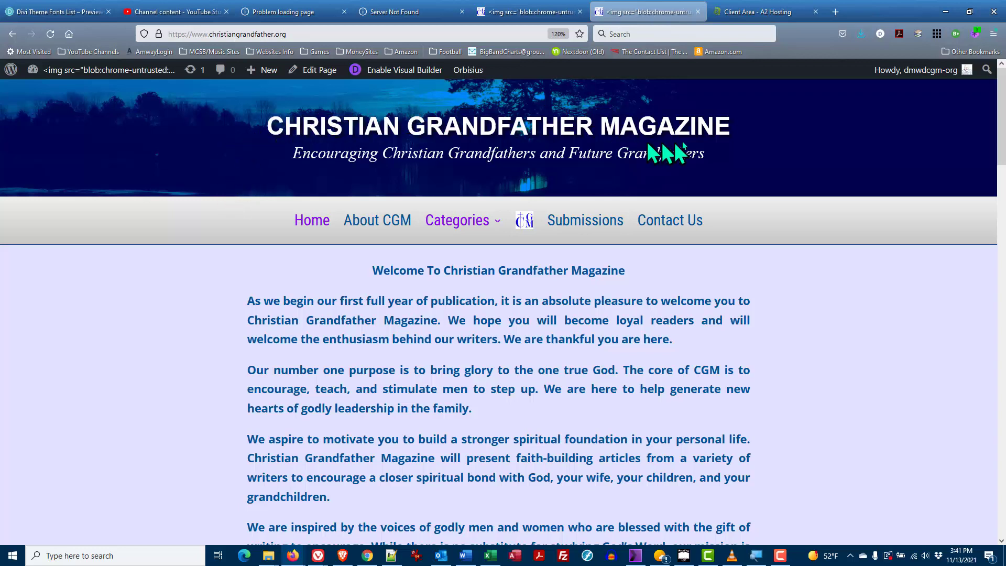
pyautogui.moveTo(670, 220)
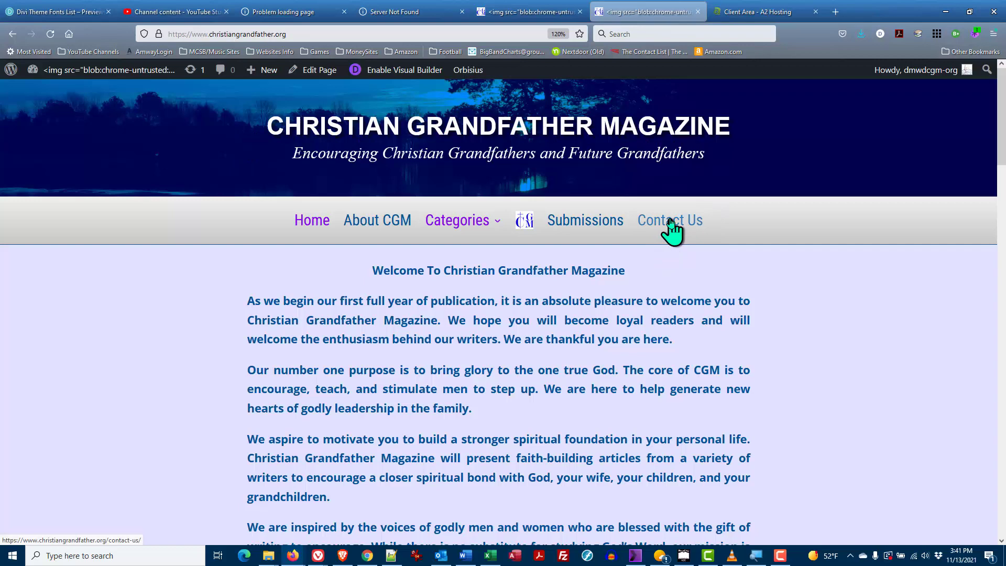
pyautogui.click(670, 219)
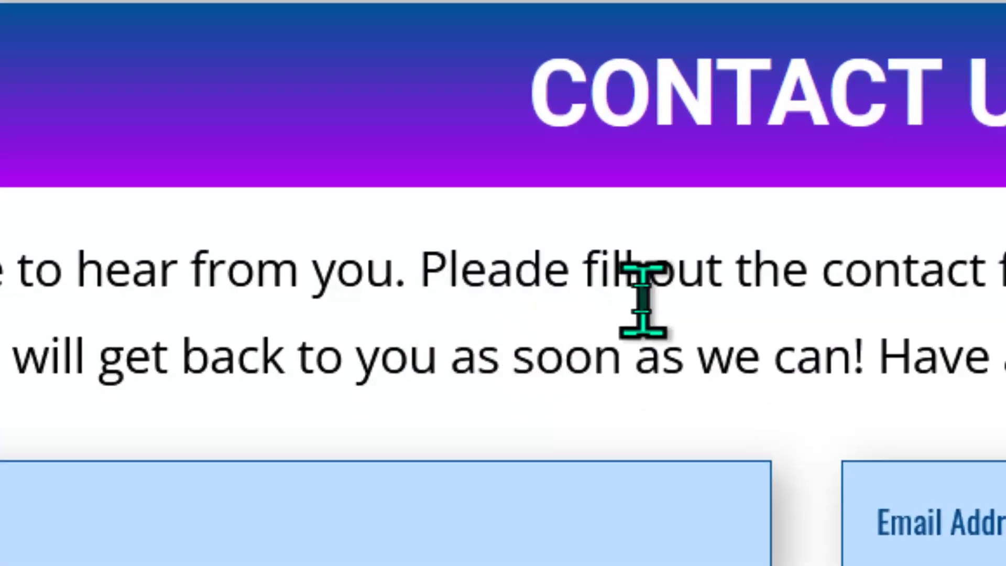
pyautogui.moveTo(661, 296)
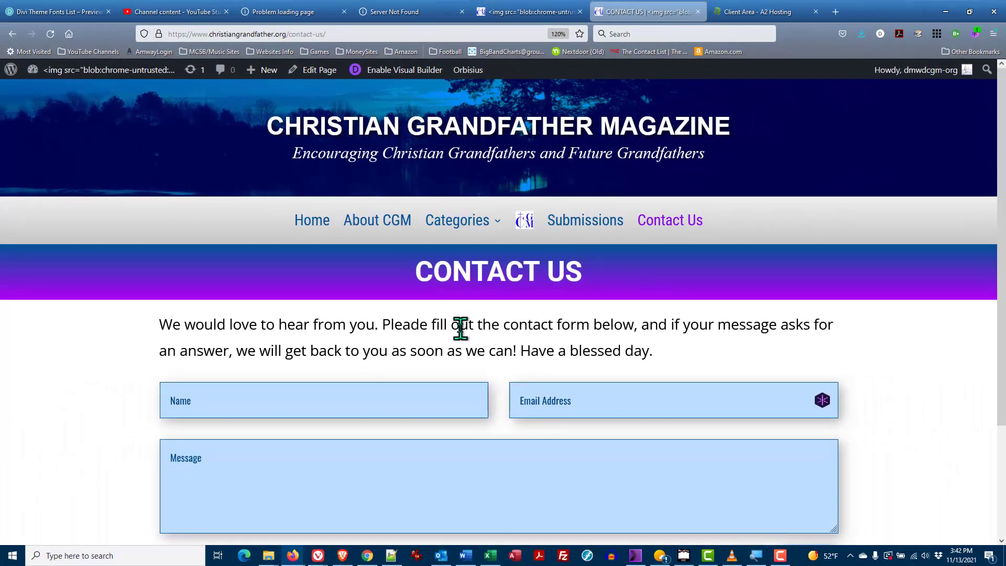
pyautogui.moveTo(465, 326)
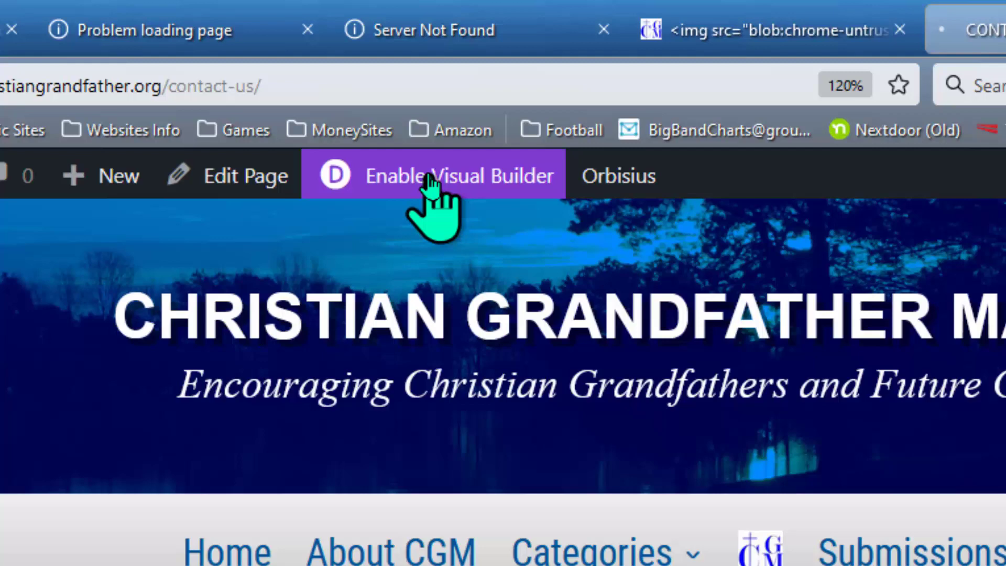
# Enable the Visual Builder on the Contact Us page from the admin bar.
pyautogui.click(434, 175)
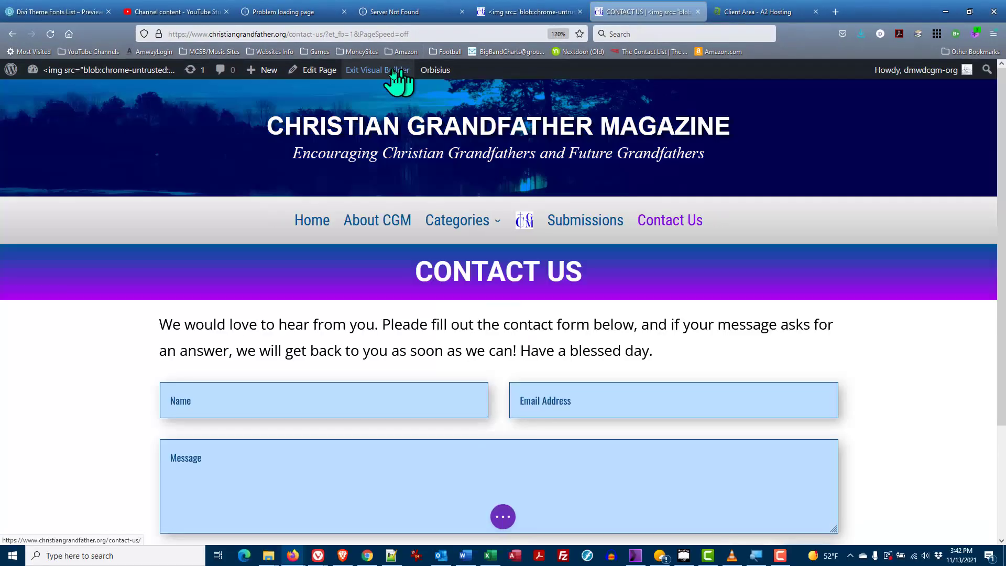
pyautogui.moveTo(265, 99)
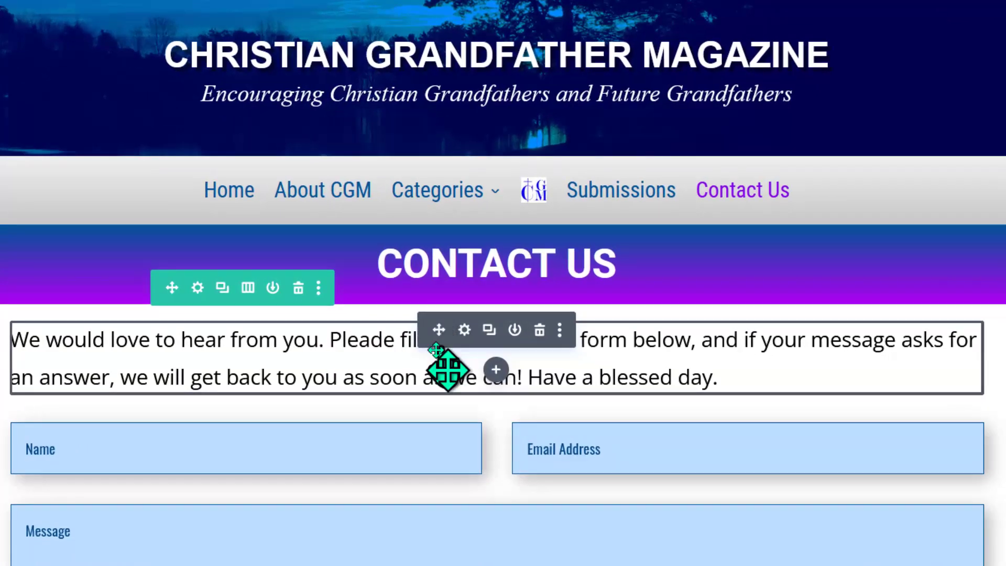
pyautogui.moveTo(375, 359)
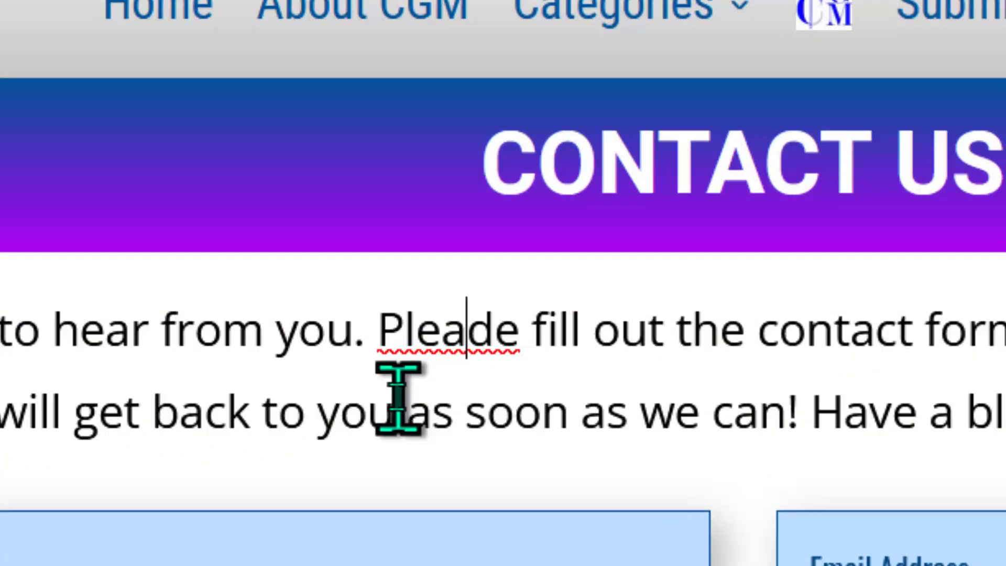
# Save the page after correcting 'Pleade' to 'Please' in the intro text.
pyautogui.scroll(-3)
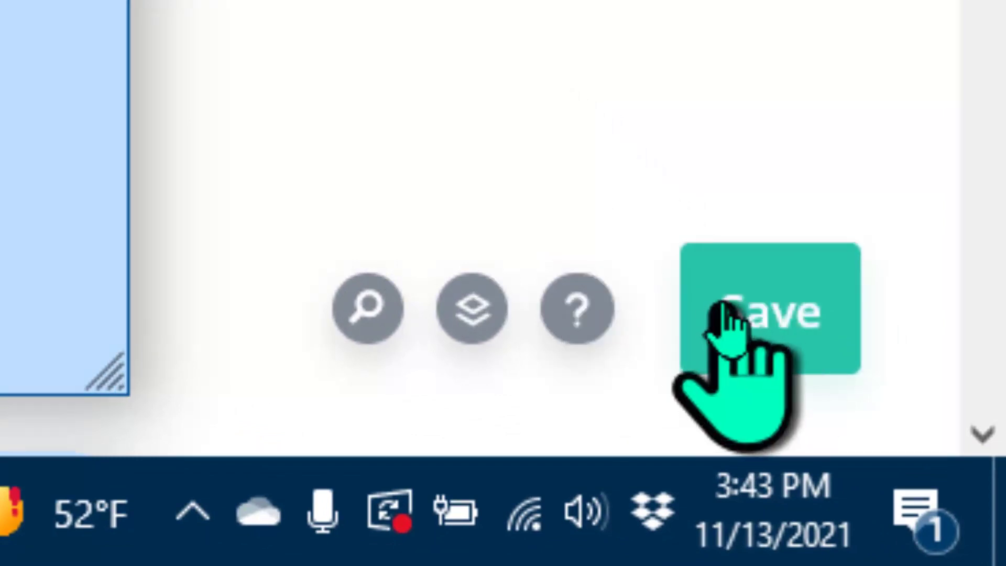
pyautogui.click(767, 311)
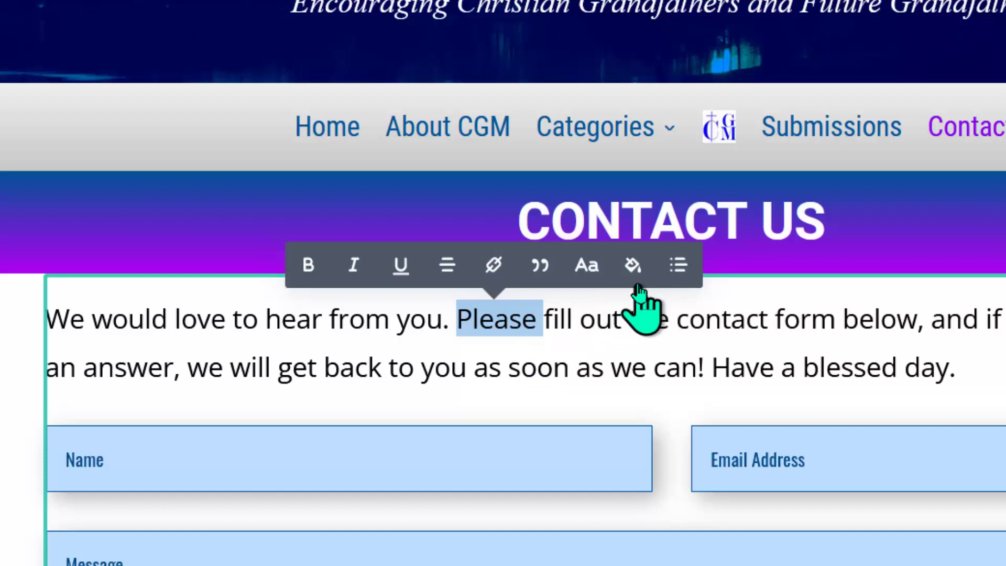
pyautogui.click(630, 264)
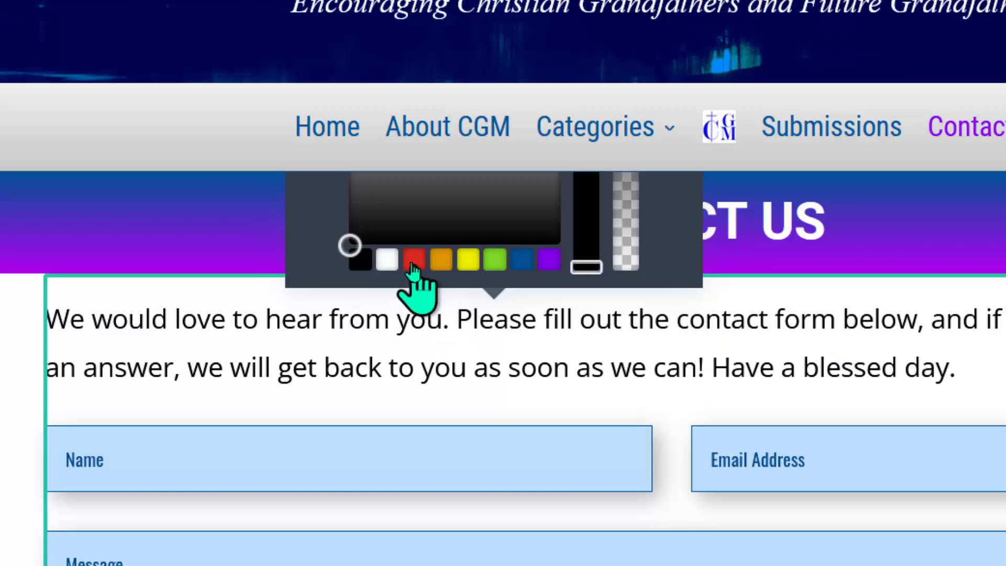
pyautogui.click(412, 260)
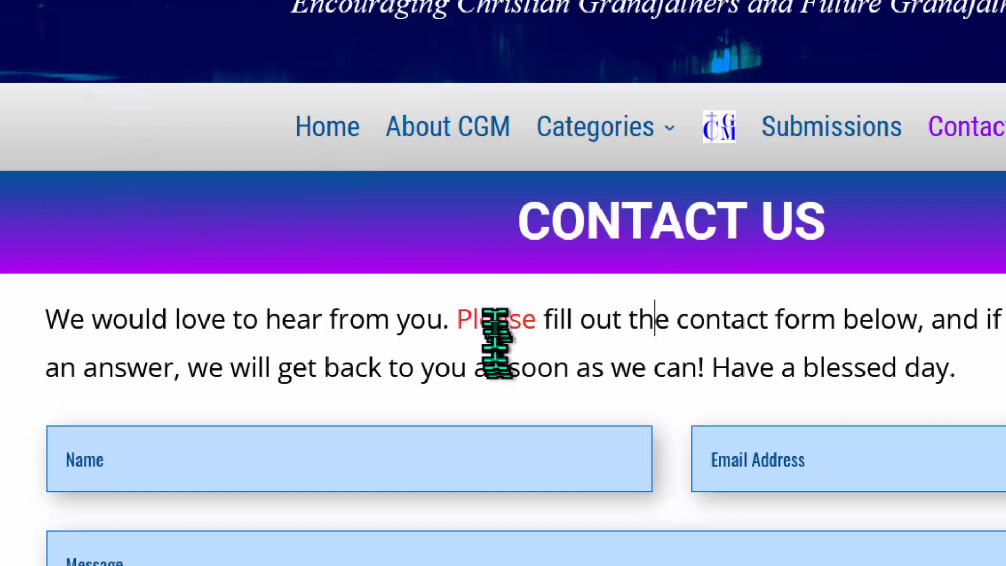
pyautogui.doubleClick(496, 319)
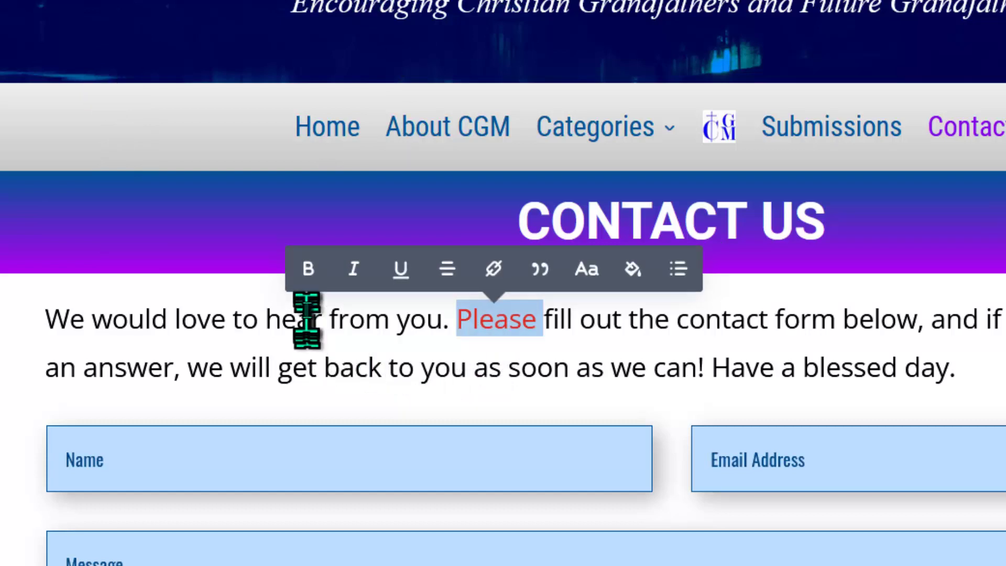
pyautogui.moveTo(308, 268)
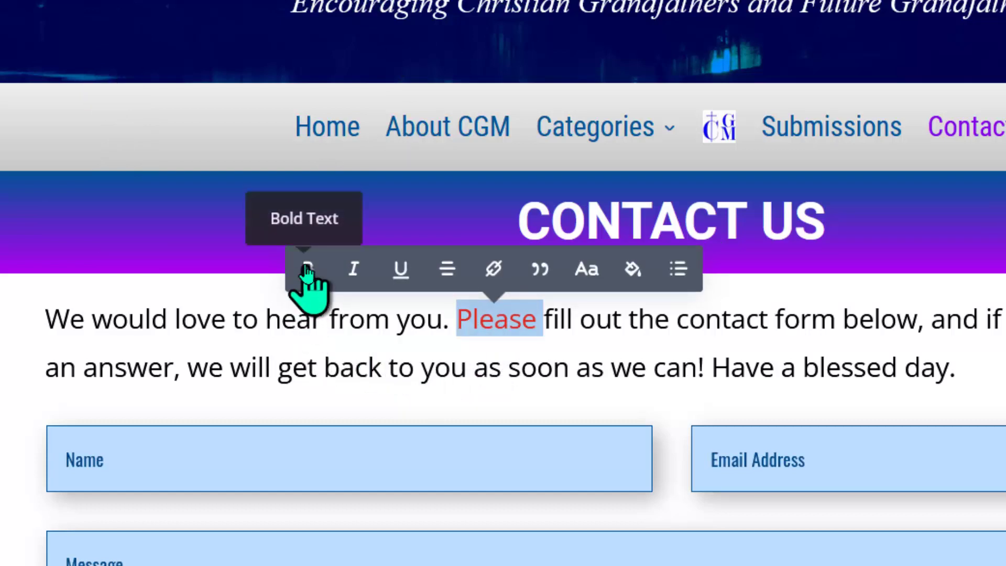
pyautogui.click(308, 268)
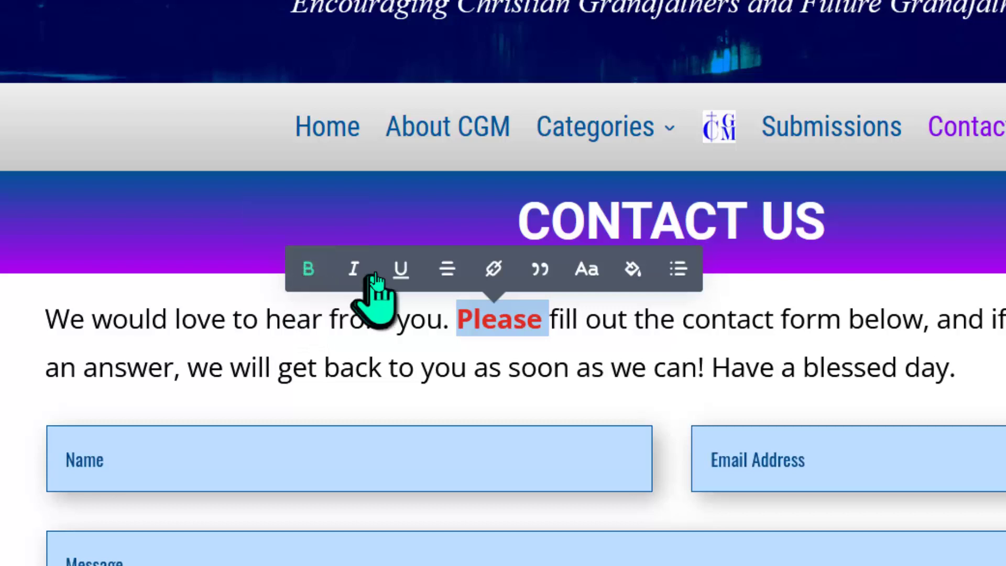
pyautogui.click(400, 270)
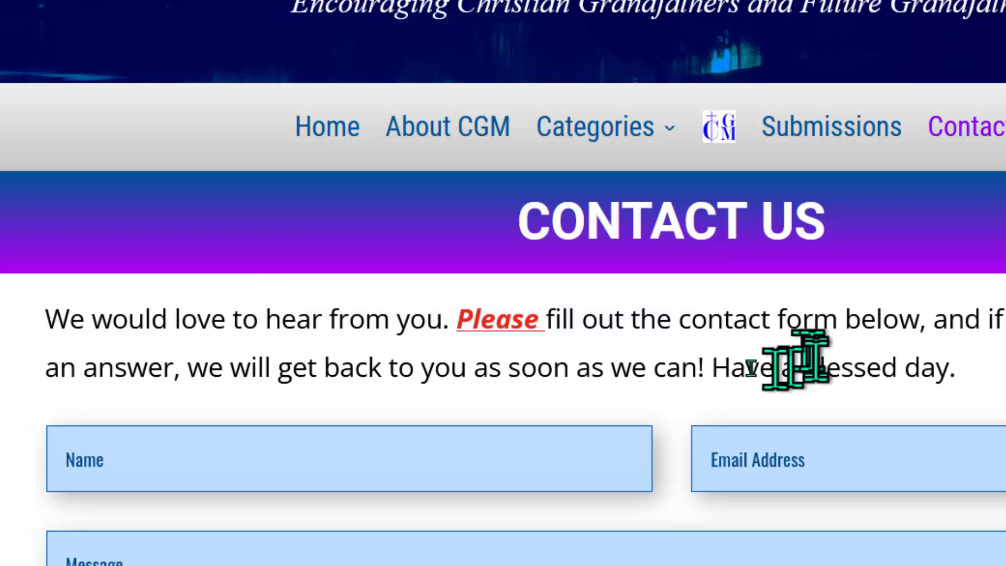
pyautogui.moveTo(507, 366)
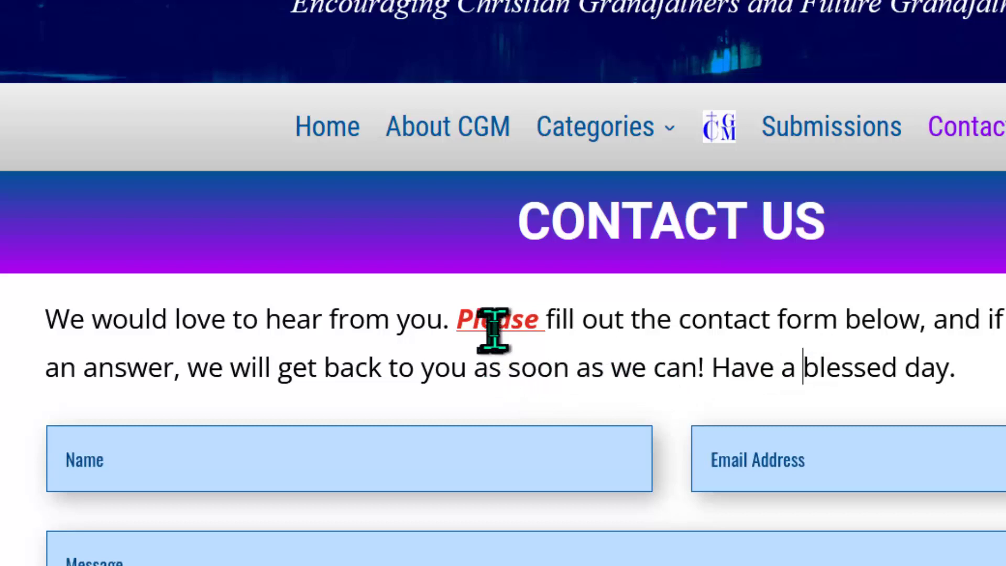
pyautogui.doubleClick(498, 318)
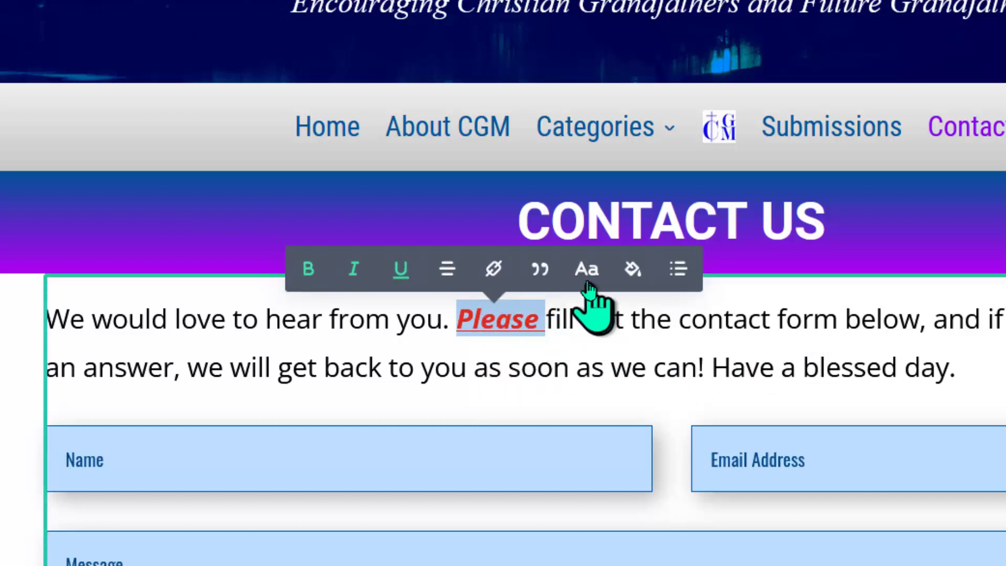
pyautogui.click(584, 268)
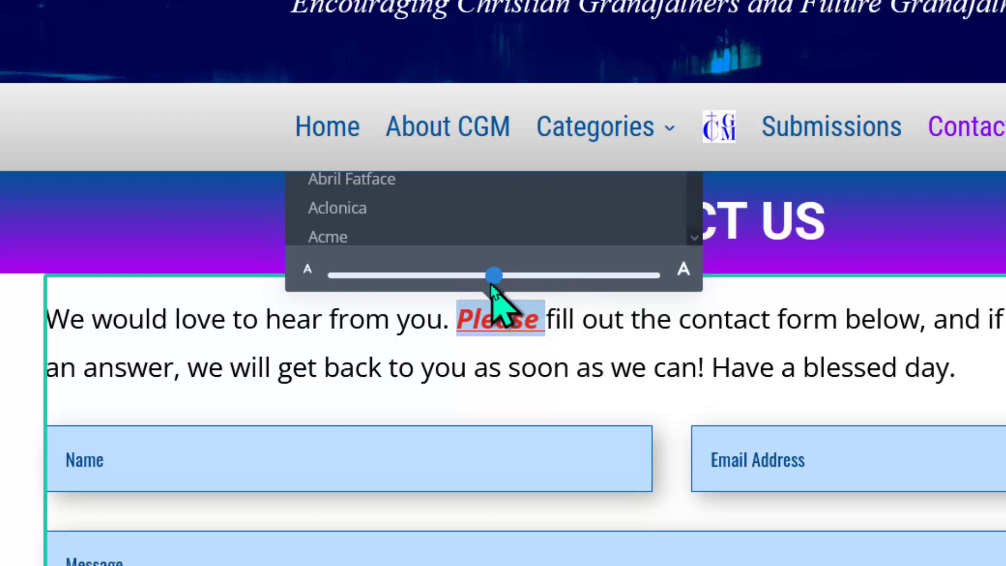
pyautogui.moveTo(493, 275); pyautogui.dragTo(596, 275)
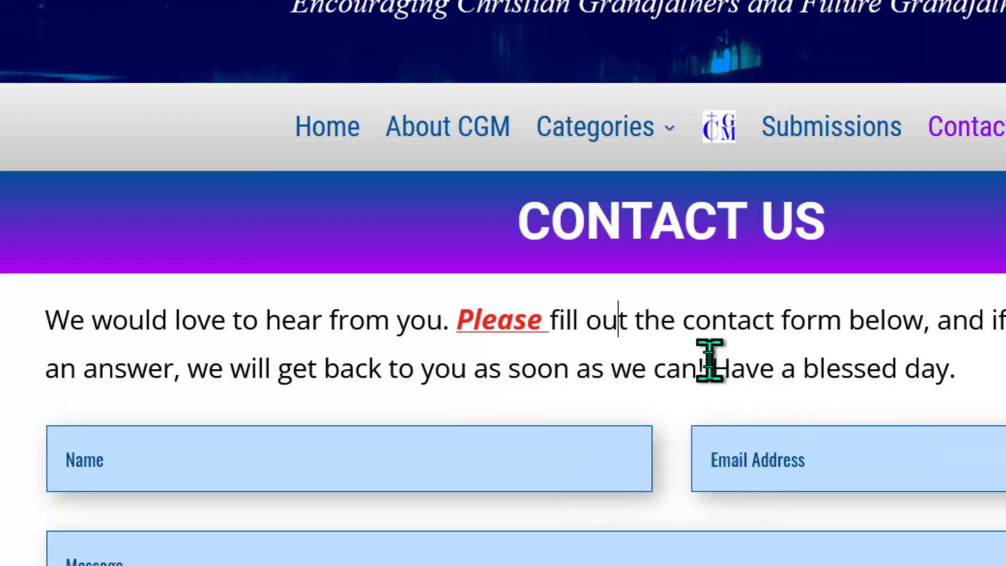
# Remove italics from the styled 'Please', delete it and retype a plain 'Please'.
pyautogui.doubleClick(499, 319)
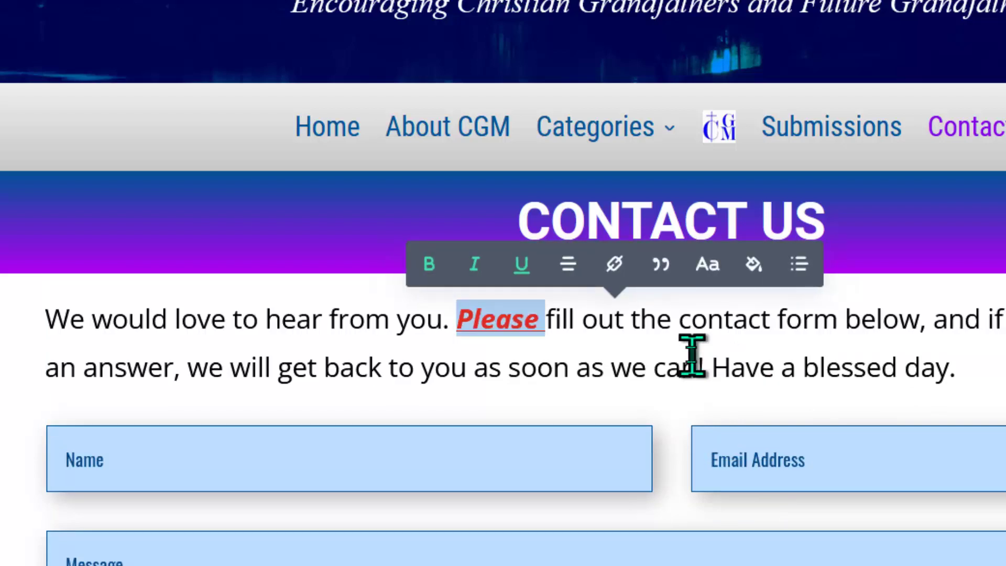
pyautogui.click(473, 264)
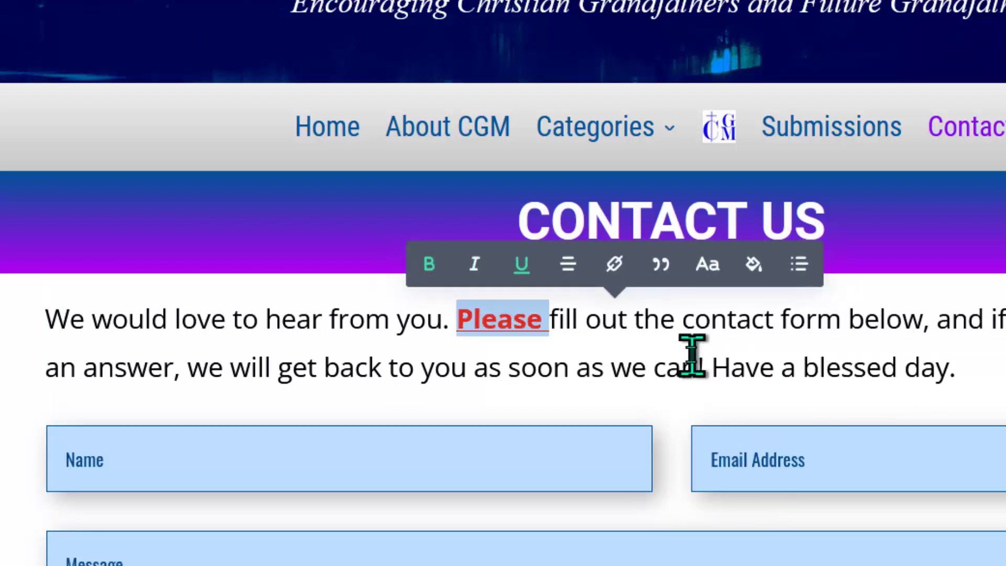
pyautogui.click(520, 264)
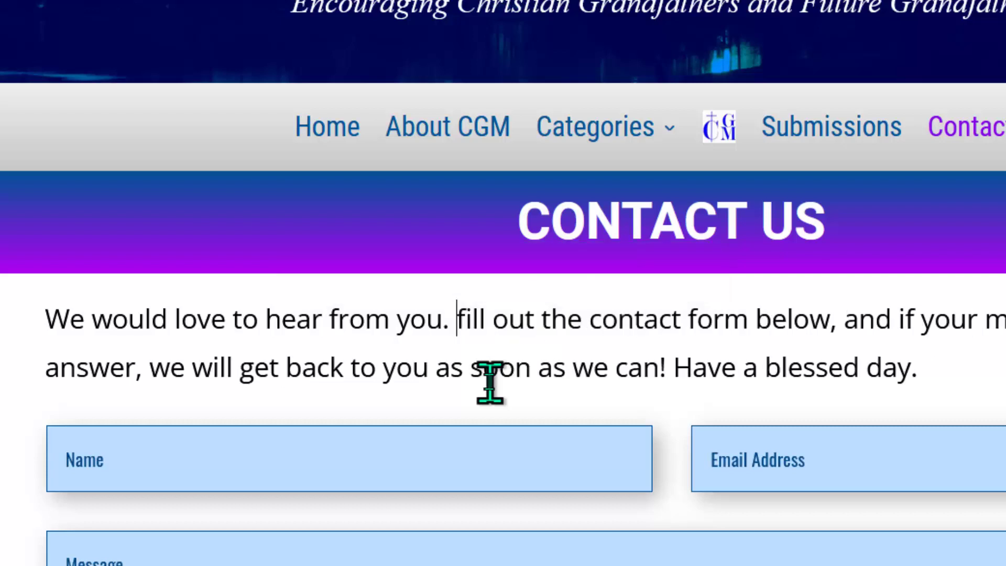
pyautogui.write('Please')
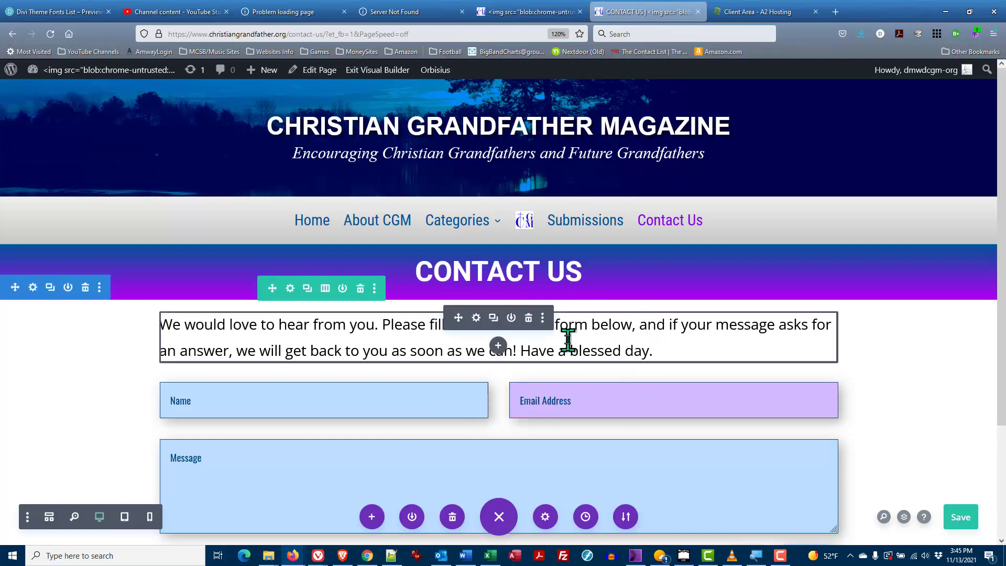
pyautogui.moveTo(512, 333)
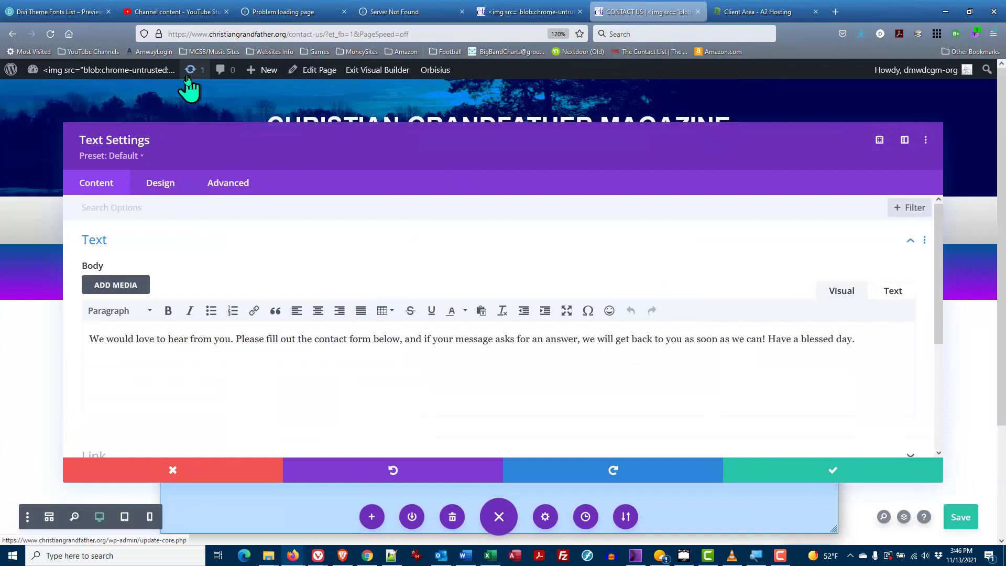
pyautogui.moveTo(878, 139)
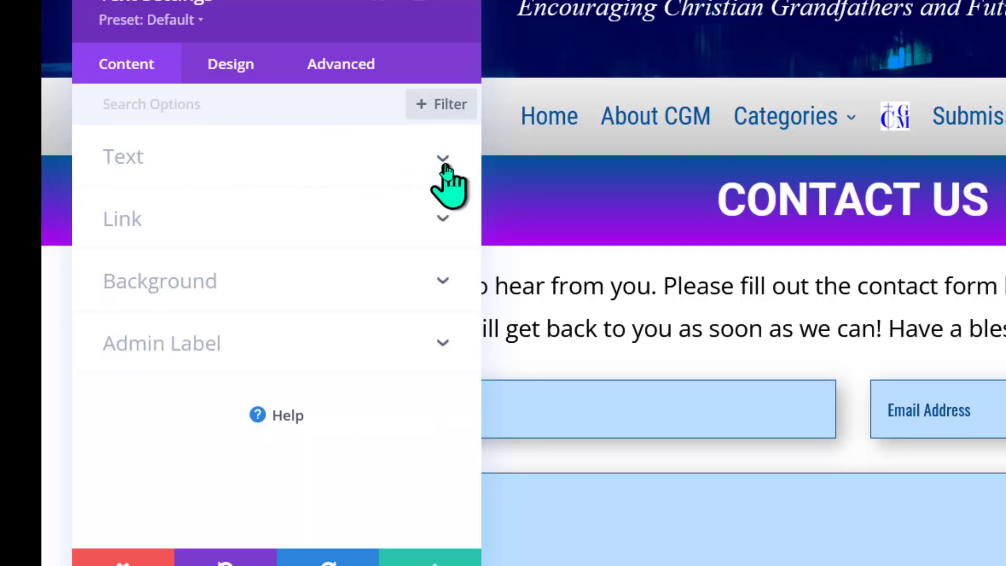
# In the body text editor, colour the word 'Please' red and make it bold.
pyautogui.click(442, 159)
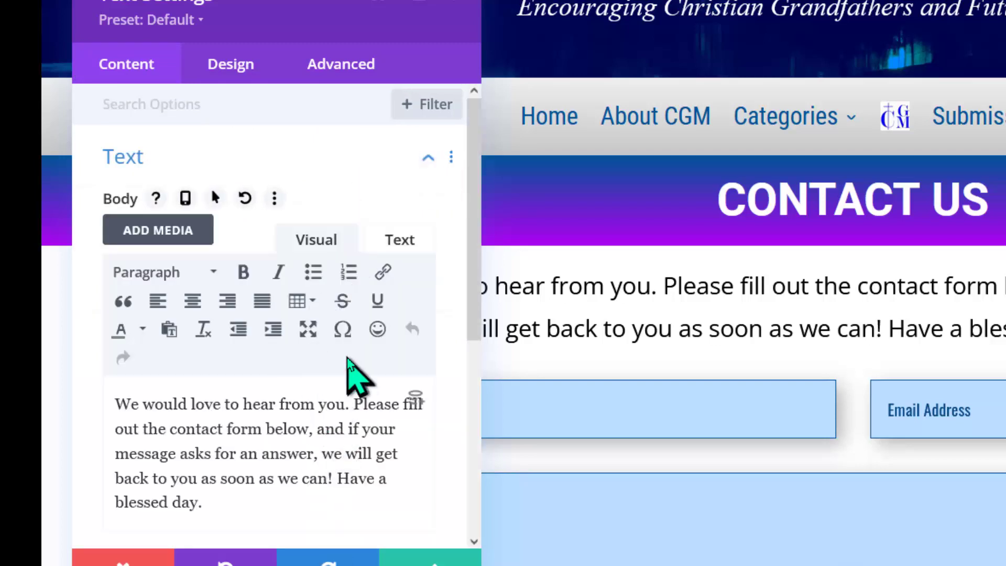
pyautogui.scroll(-3)
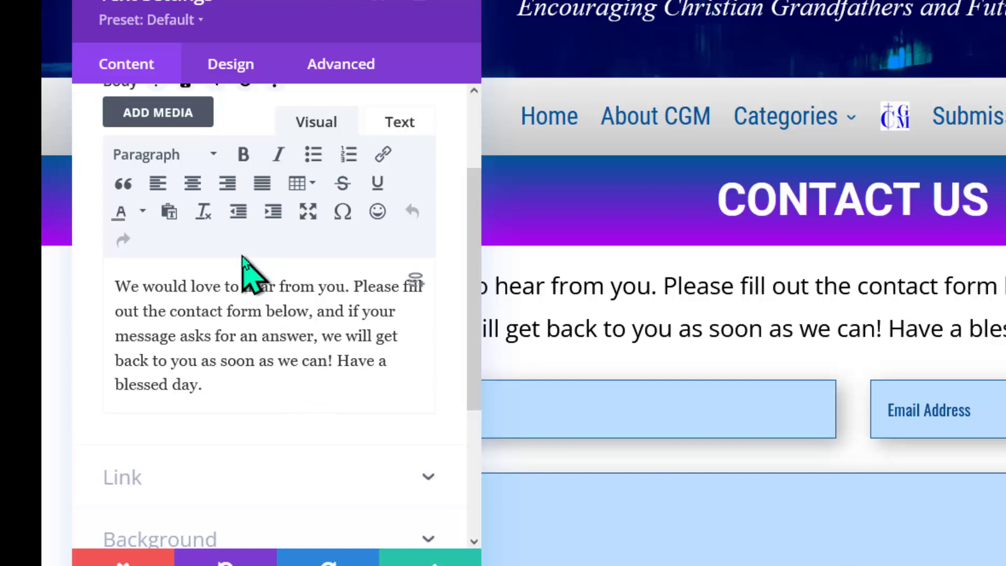
pyautogui.doubleClick(376, 287)
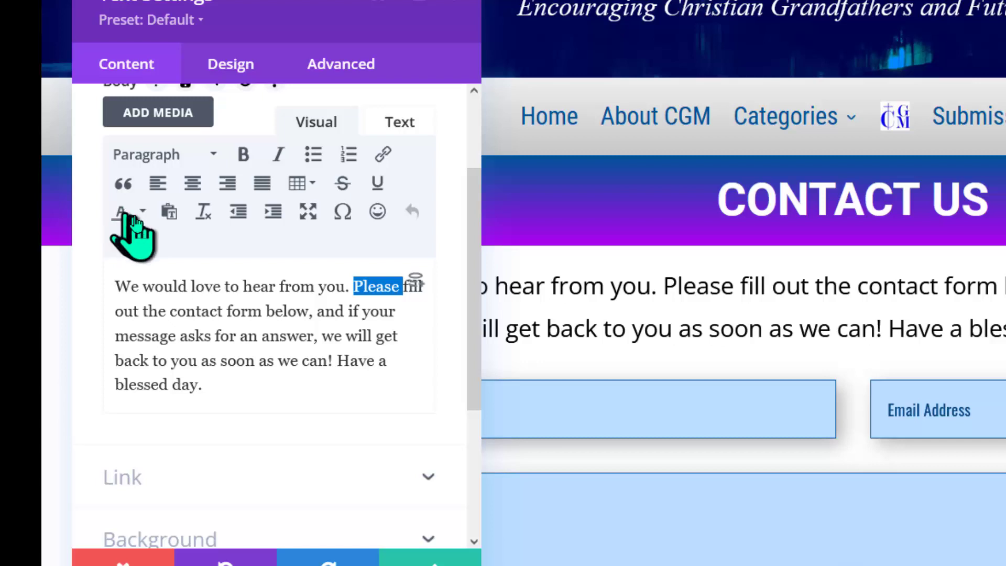
pyautogui.click(122, 211)
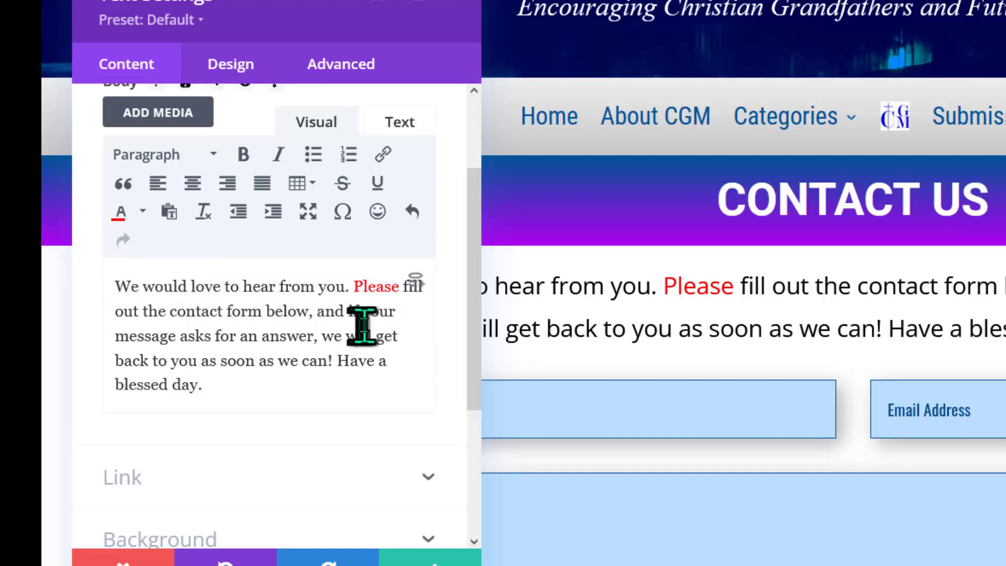
pyautogui.doubleClick(377, 285)
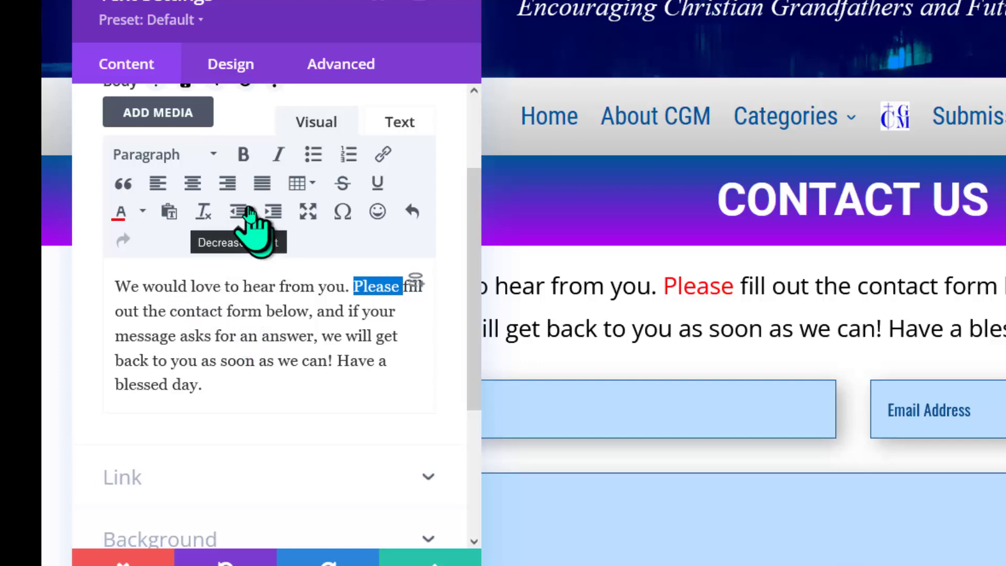
pyautogui.click(242, 154)
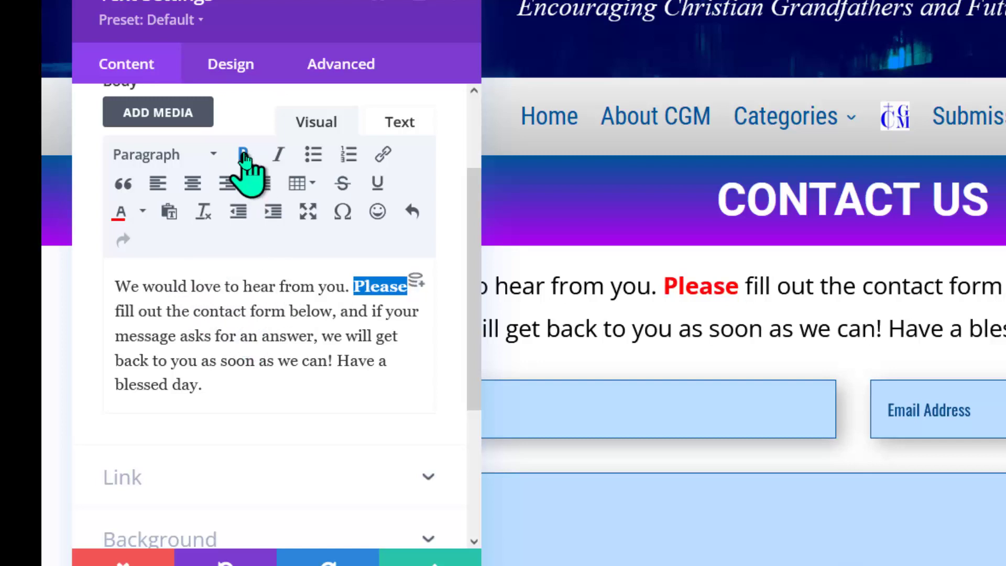
# Toggle the bold styling on 'Please' and strip its red colouring back to black.
pyautogui.click(242, 154)
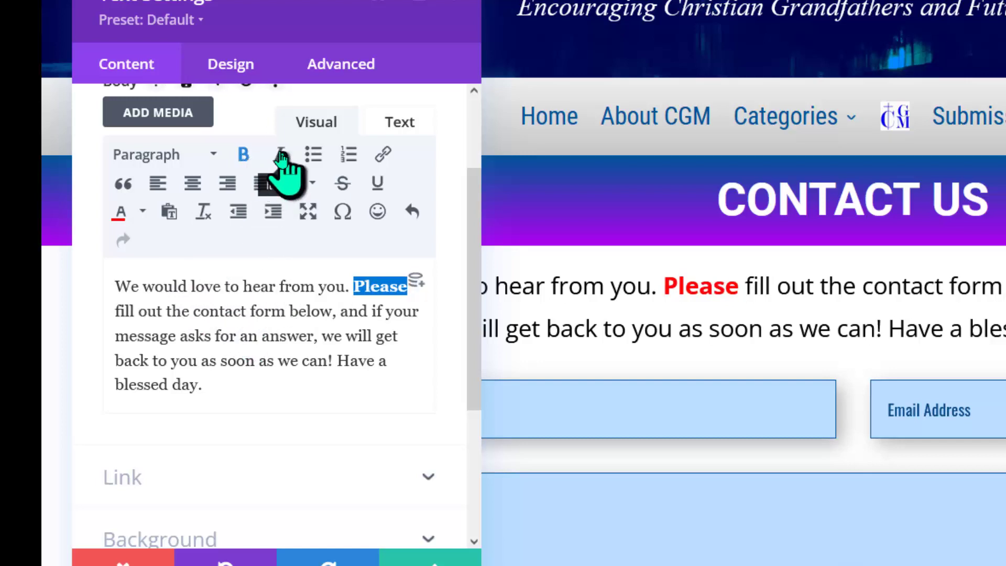
pyautogui.click(276, 154)
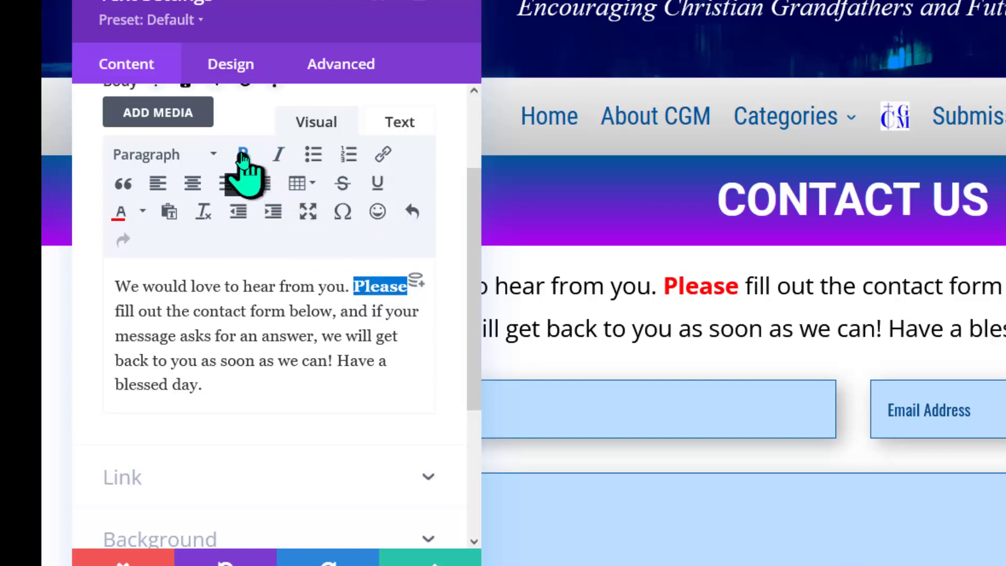
pyautogui.click(242, 154)
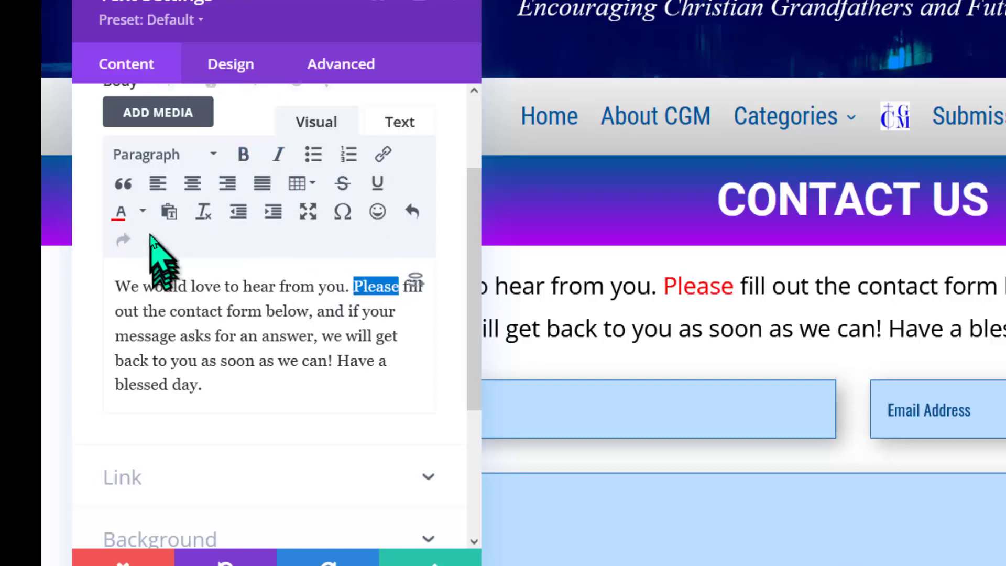
pyautogui.click(118, 210)
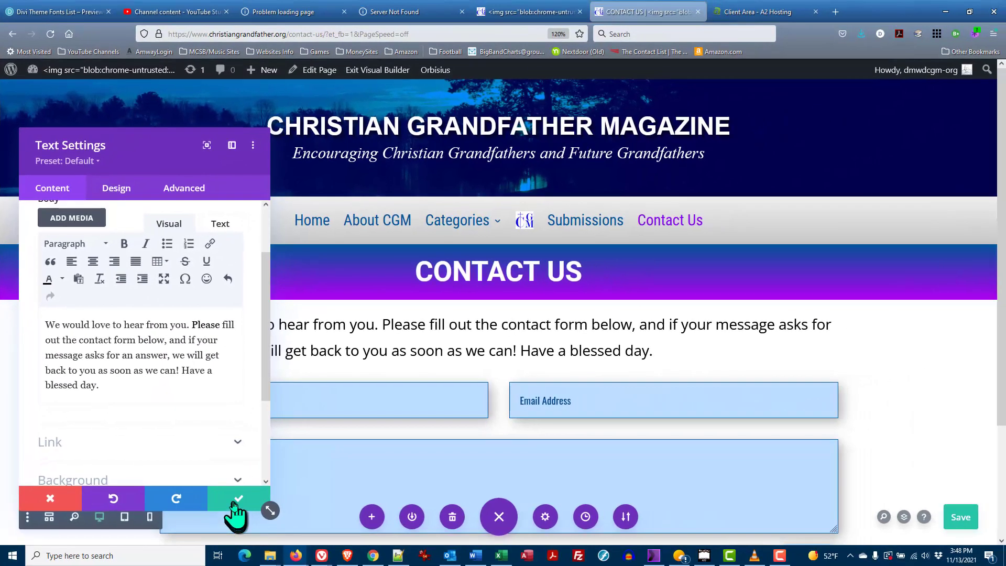
# Apply the Text Settings changes and save the Contact Us page.
pyautogui.click(238, 499)
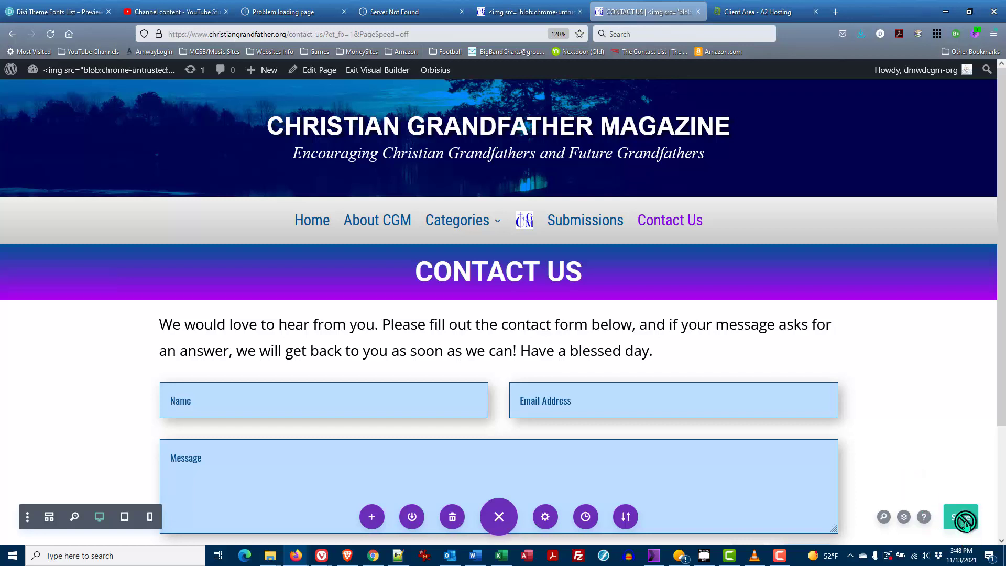
pyautogui.click(959, 516)
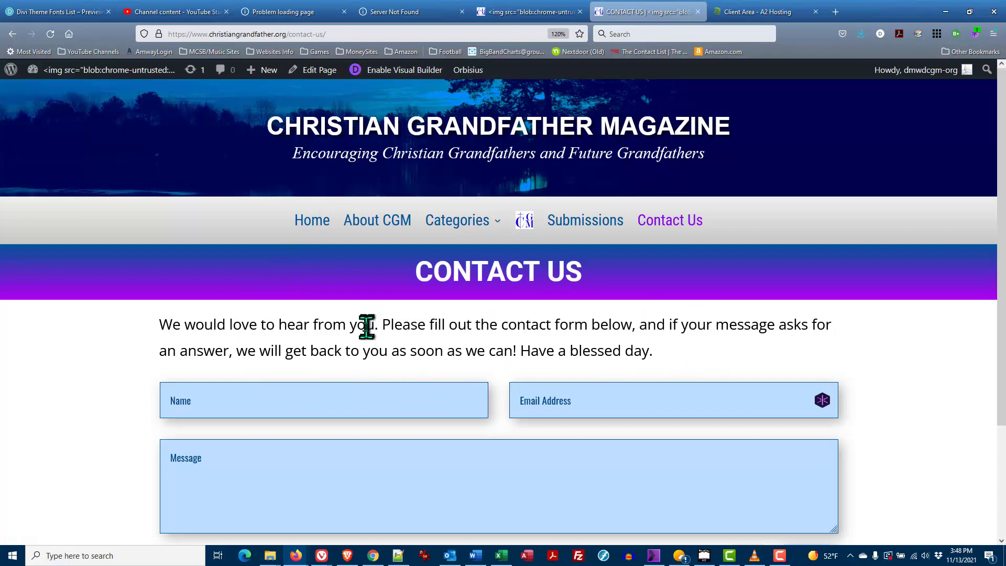
# Scroll down the live Contact Us page to review the contact form and footer.
pyautogui.scroll(-3)
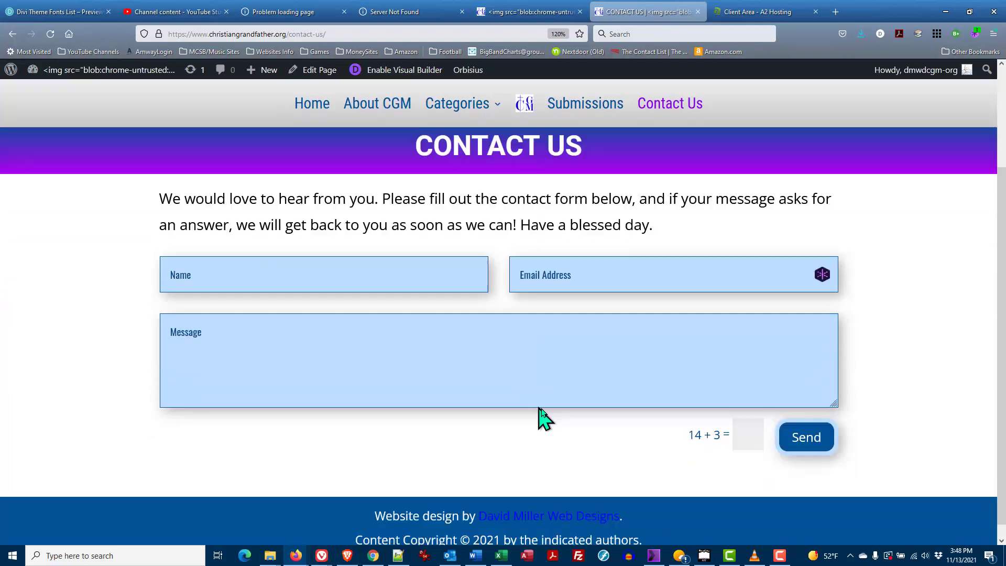